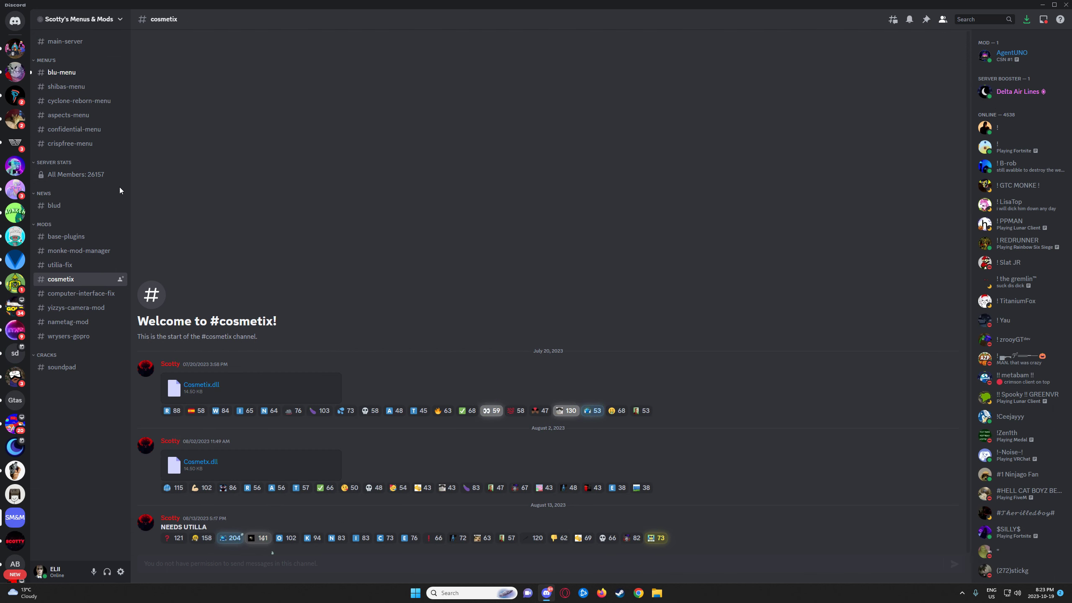
# Step: Browse computer-interface-fix and nametag-mod, ending on the wrysers-gopro channel
pyautogui.click(82, 293)
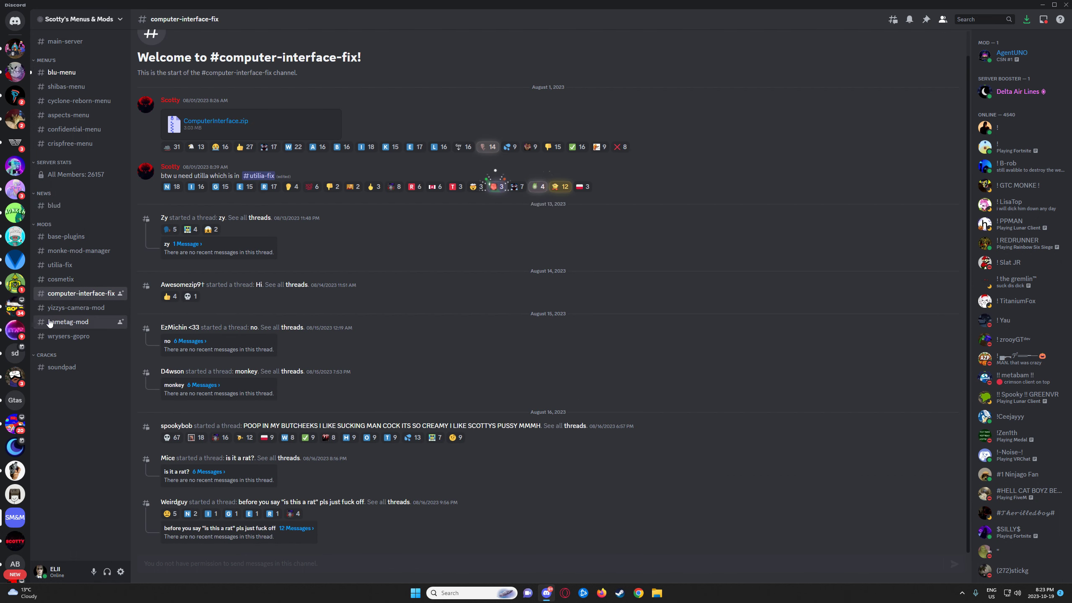
pyautogui.click(68, 322)
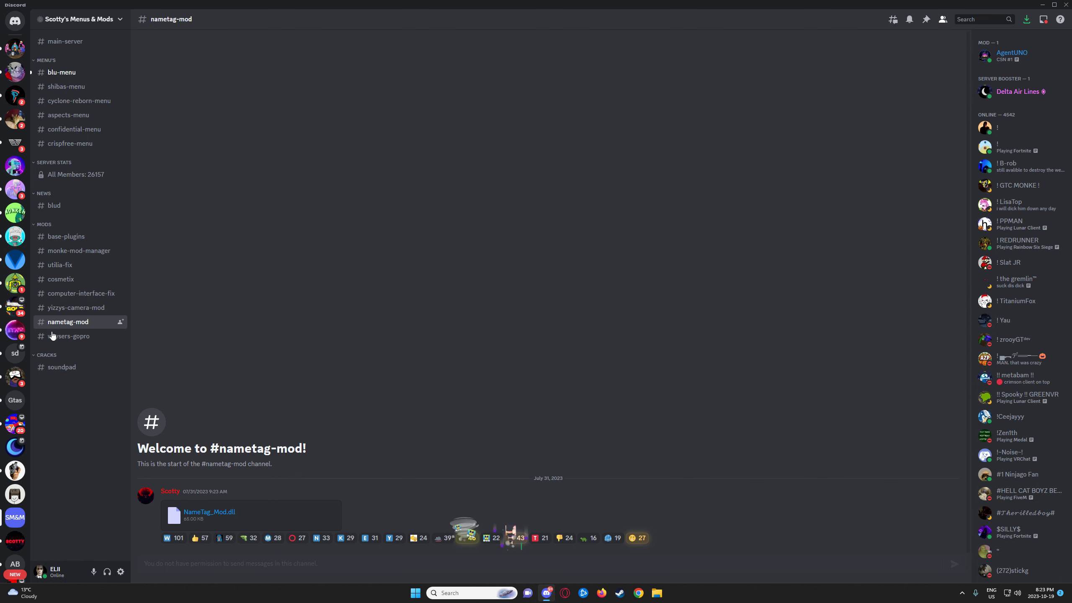
pyautogui.click(70, 336)
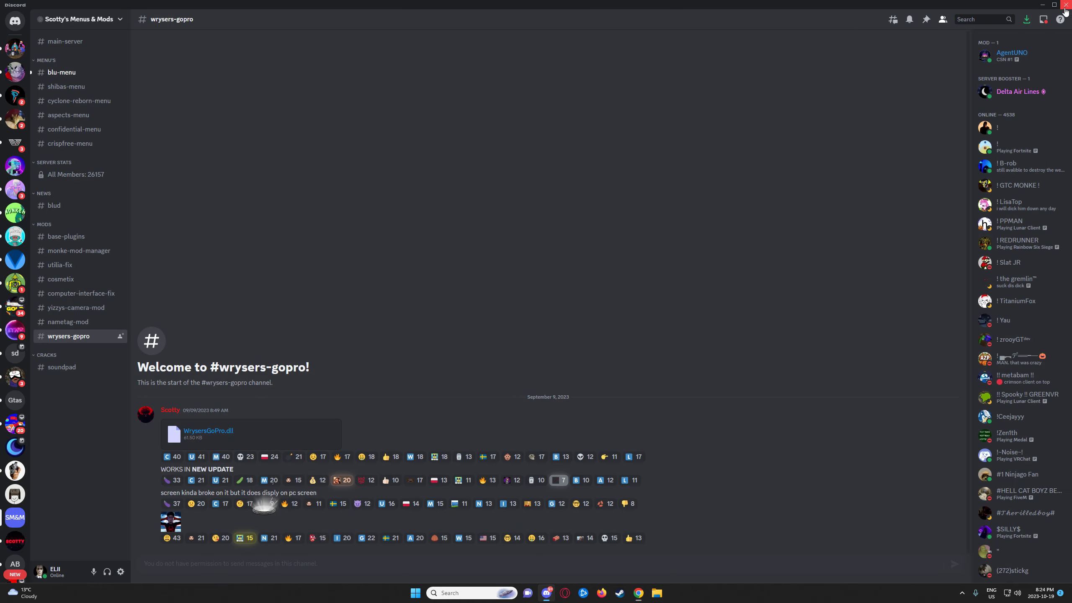
# Step: Download the WrysersGoPro.dll attachment from the wrysers-gopro post
pyautogui.click(656, 593)
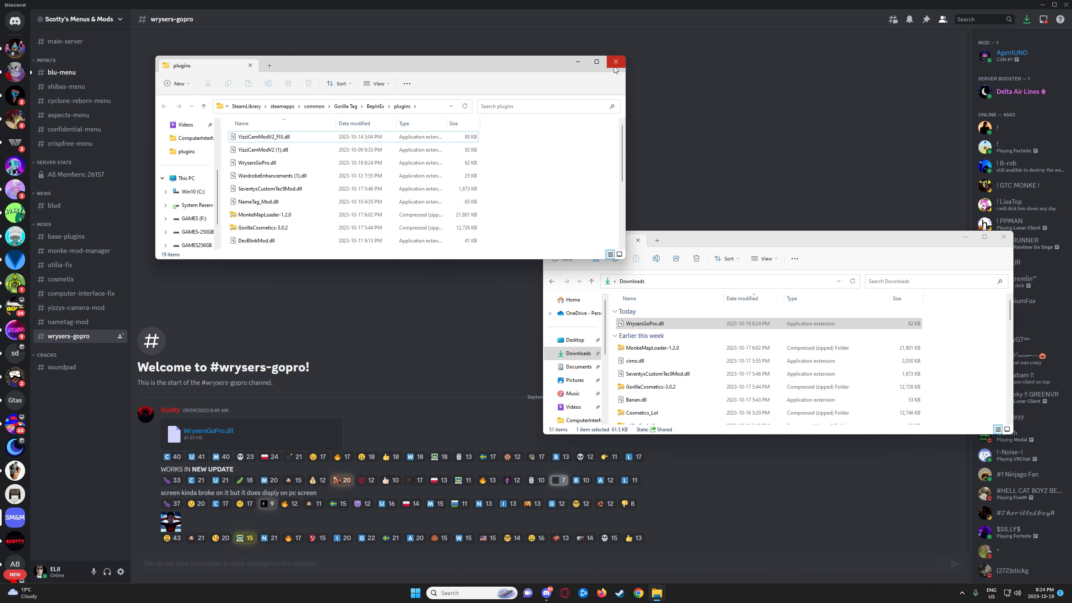
# Step: Close the plugins and Downloads Explorer windows, returning to Discord
pyautogui.click(616, 61)
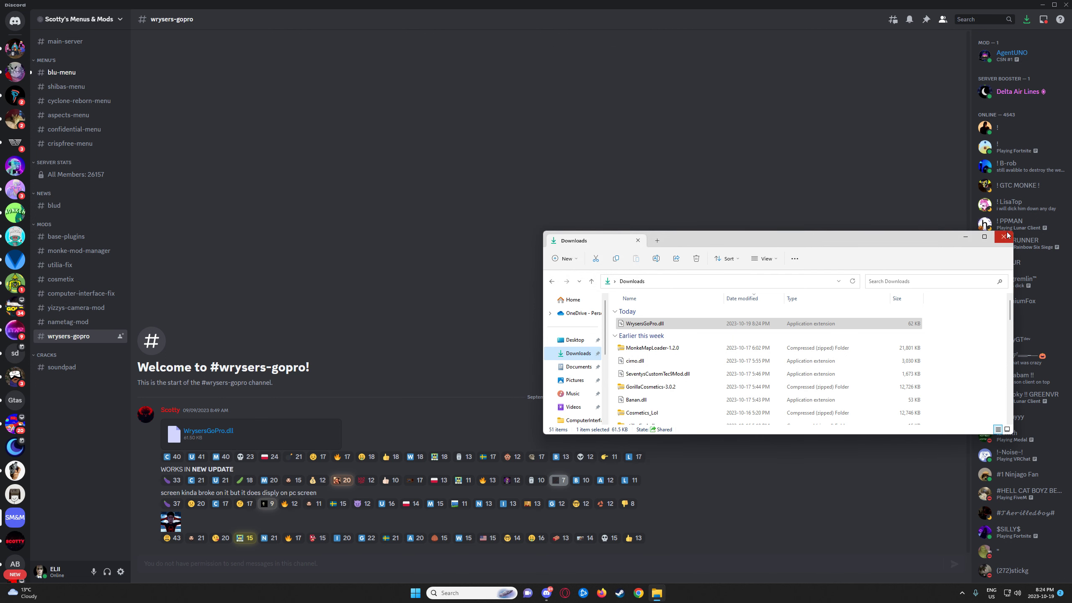
pyautogui.click(1007, 235)
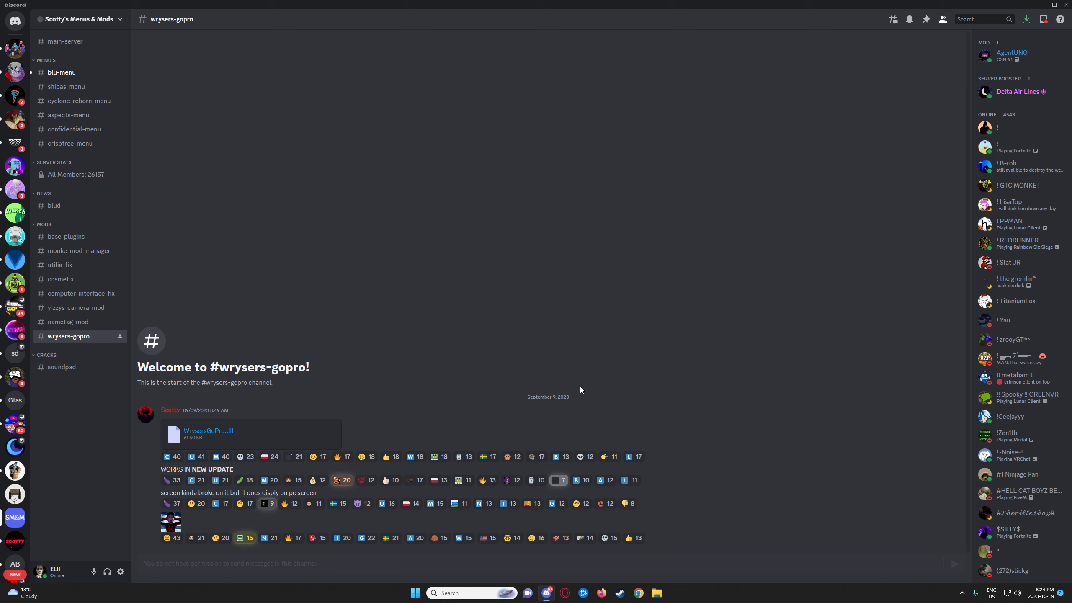